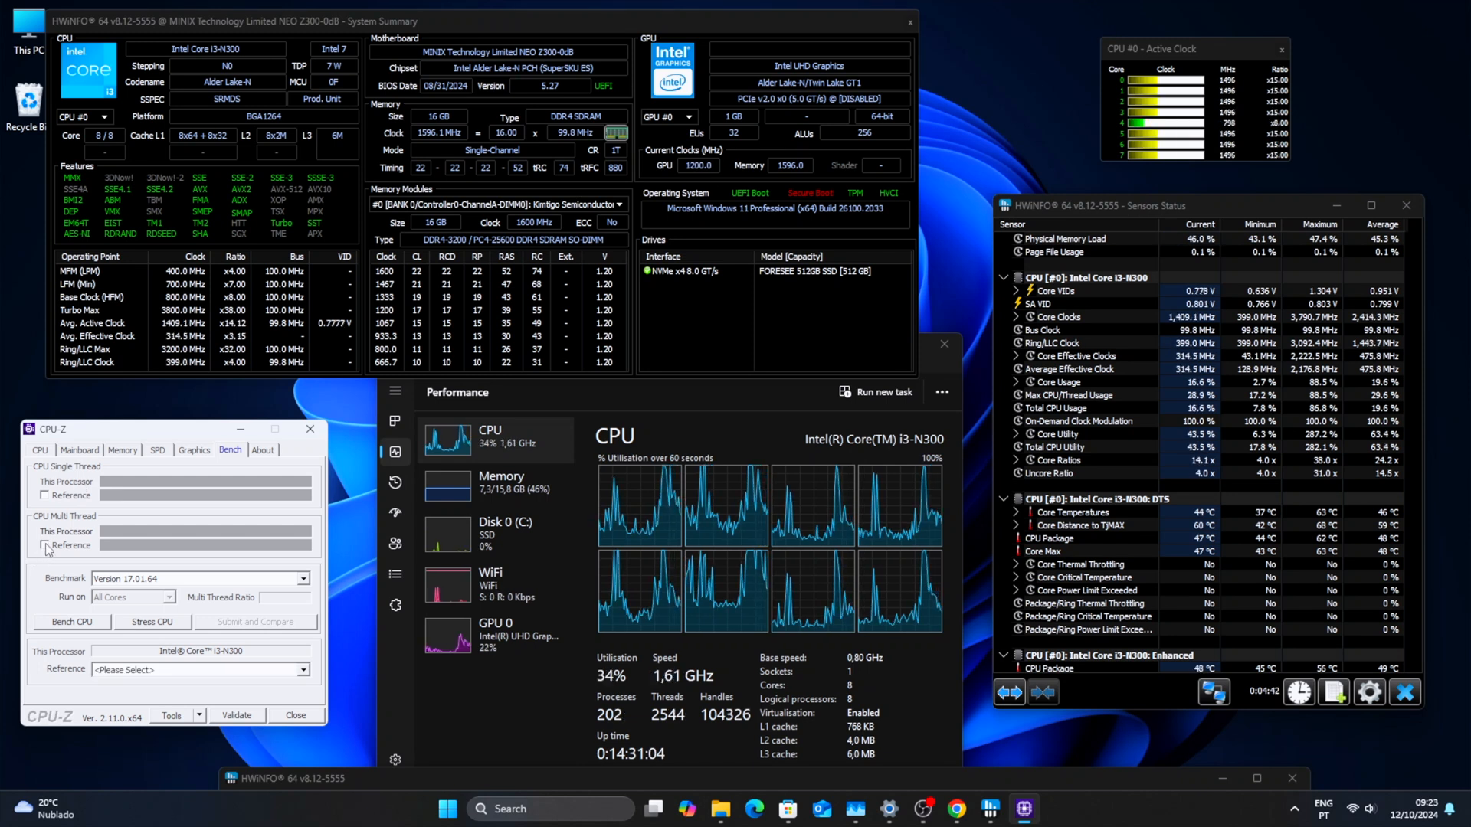
Start CPU-Z's multi-thread CPU benchmark on the Intel Core i3-N300 from the Bench tab
click(70, 622)
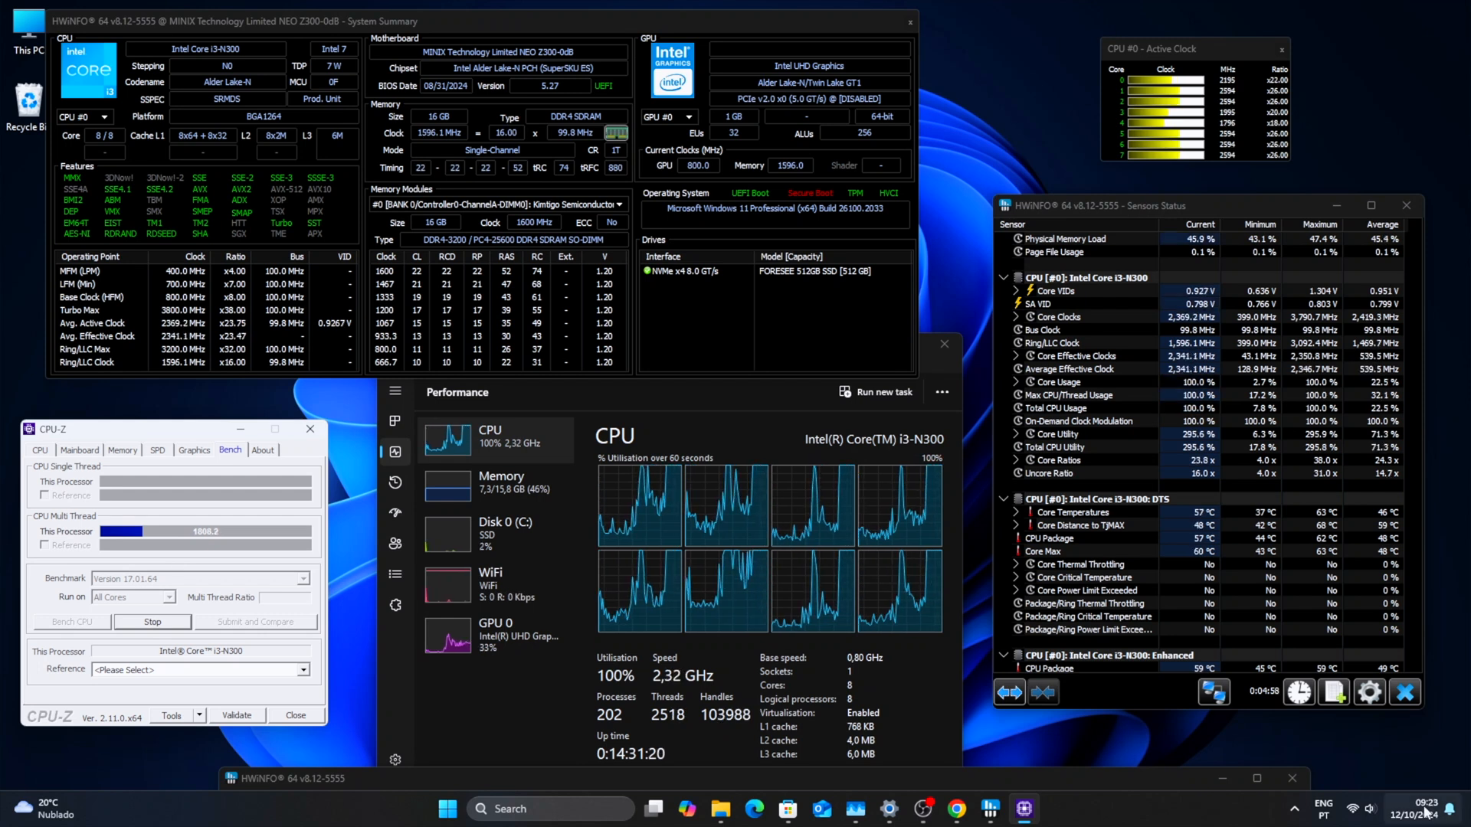